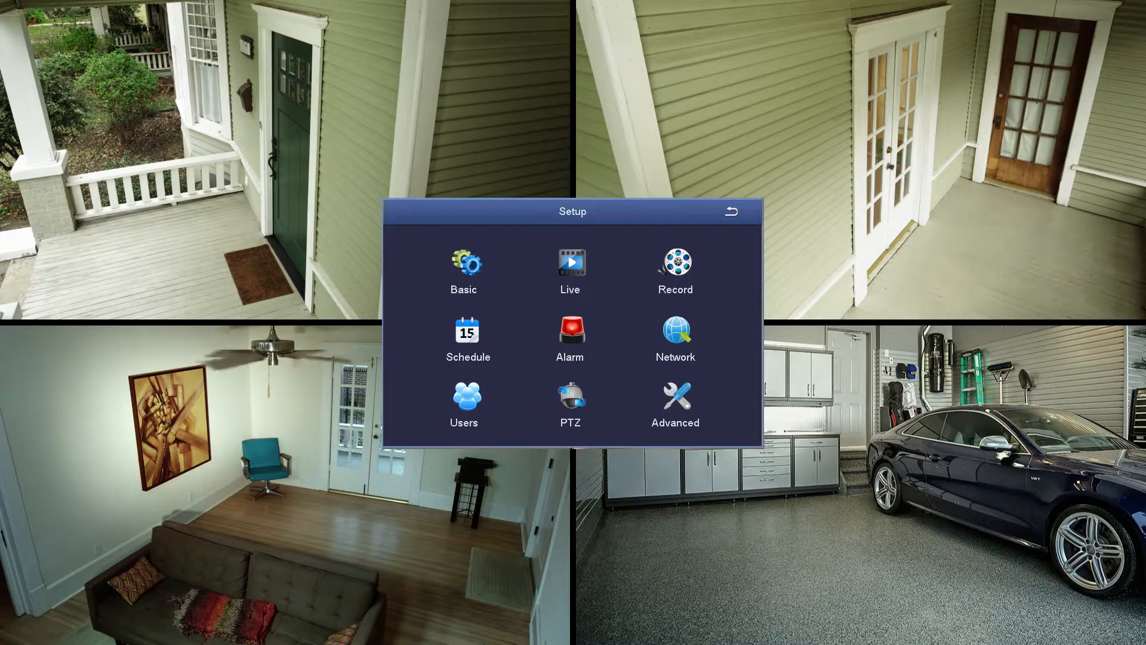
mouse_move(550, 251)
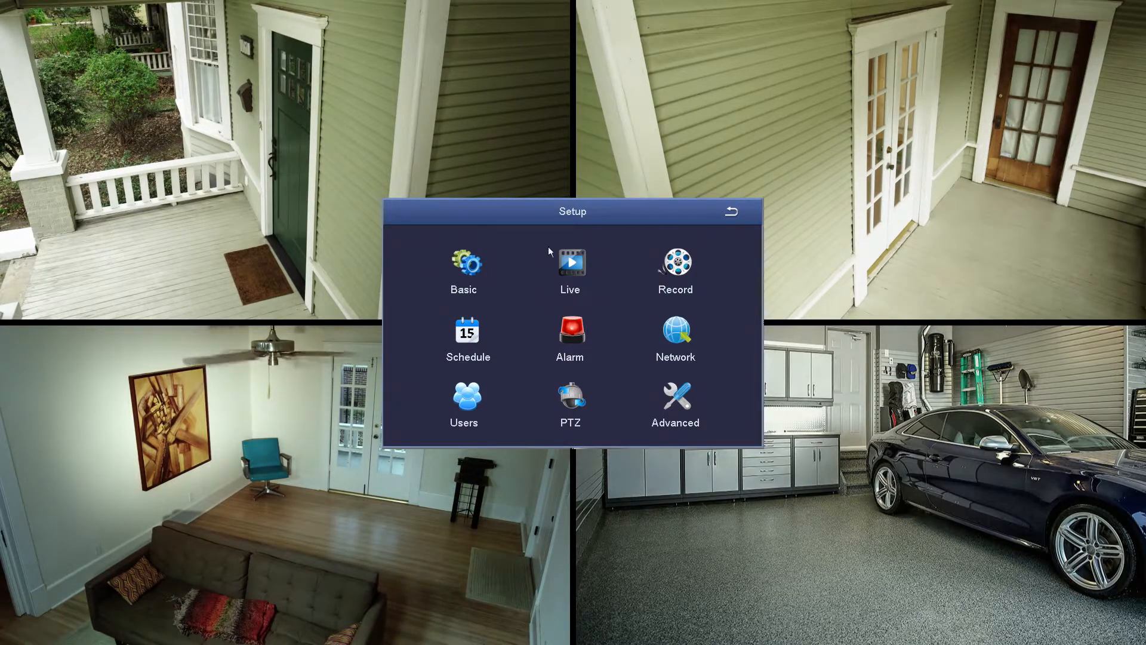
mouse_move(646, 368)
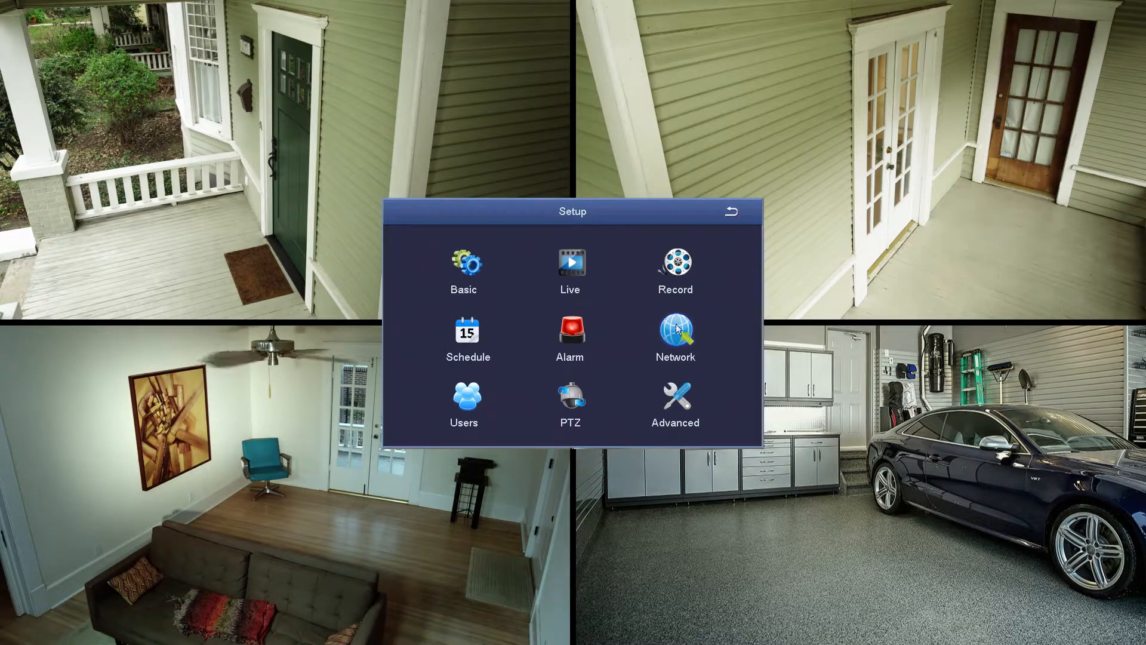
Step: Open the Network tab in Setup to view HTTP, server and mobile ports and automatic IP settings
left_click(675, 331)
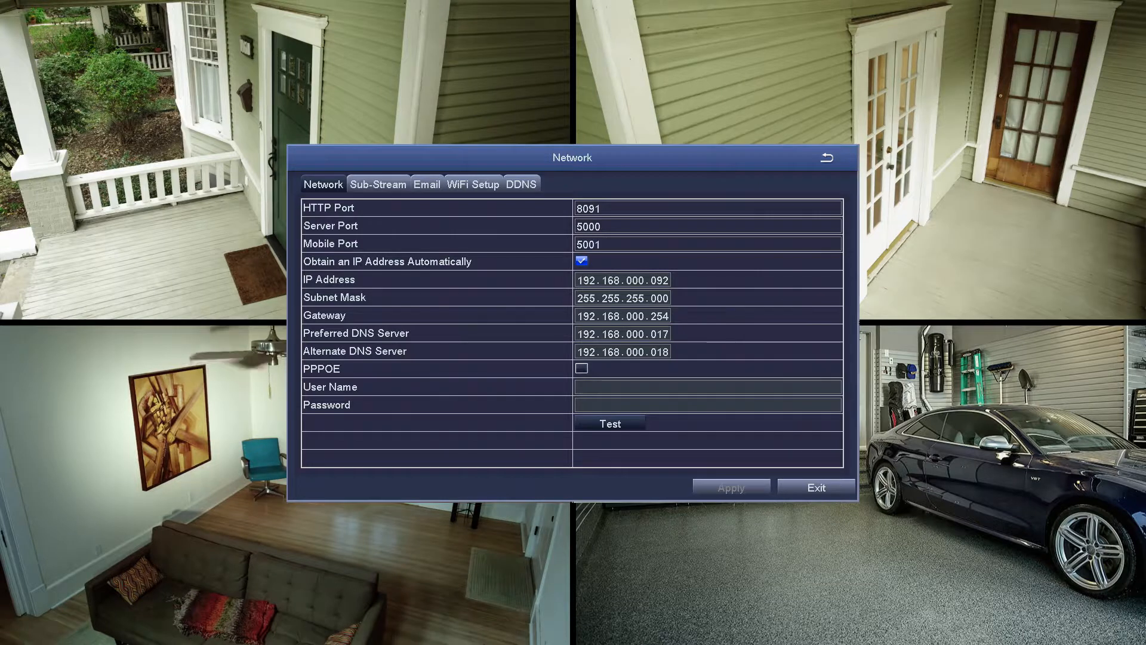
left_click(580, 261)
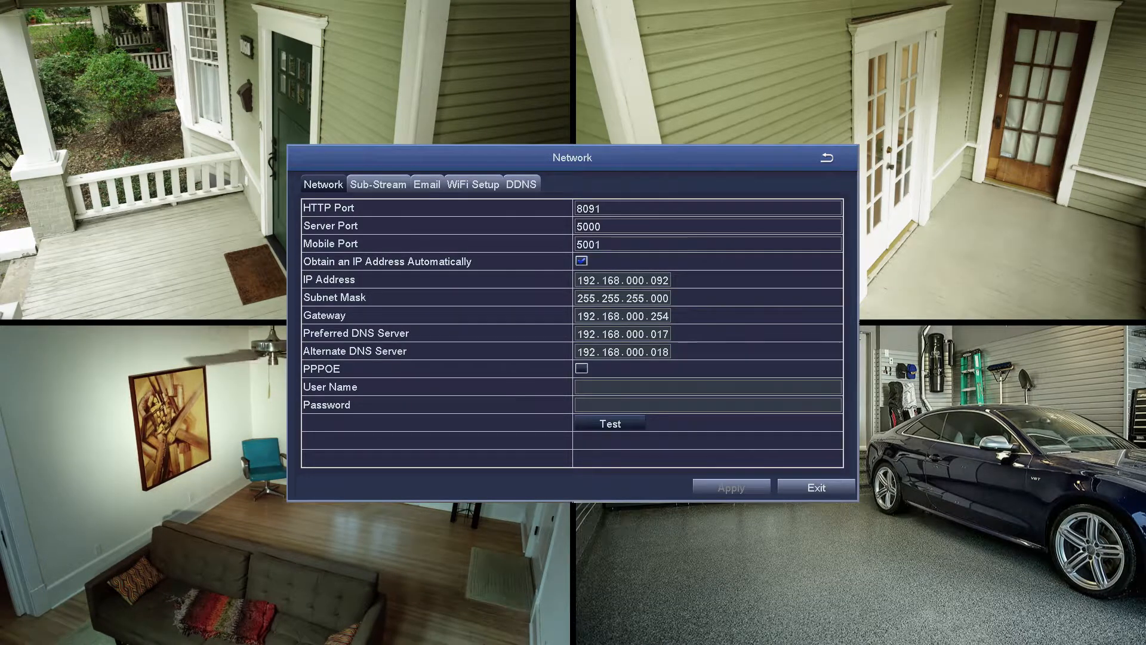